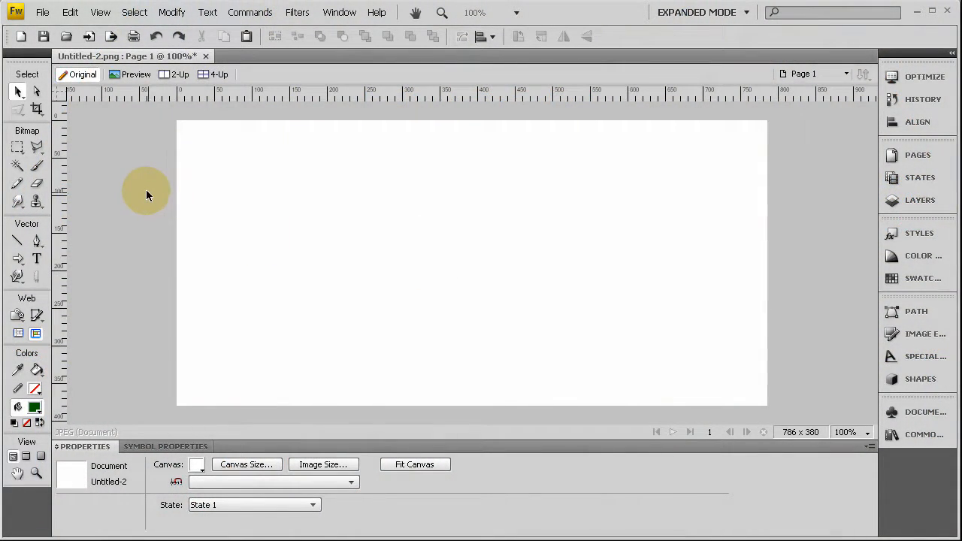
mouse_move(37, 90)
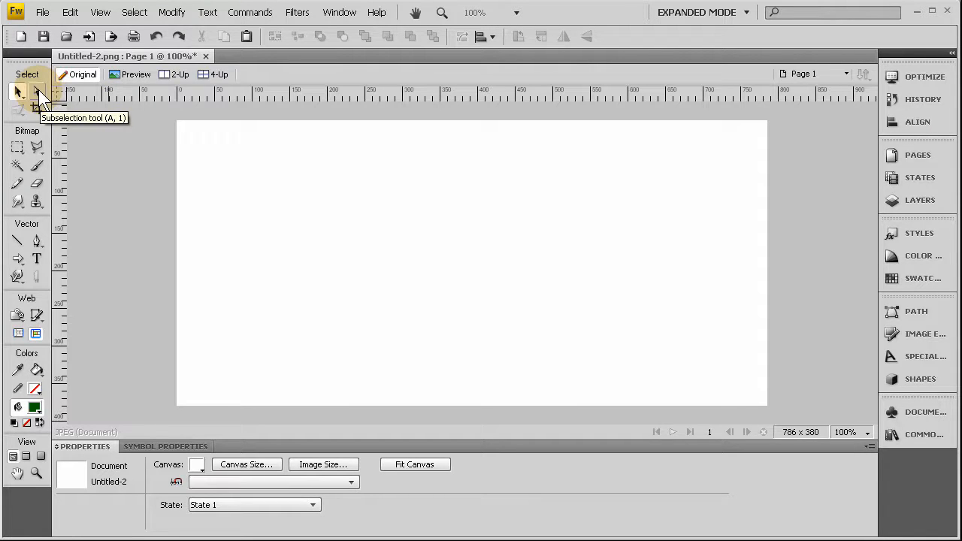
mouse_move(56, 113)
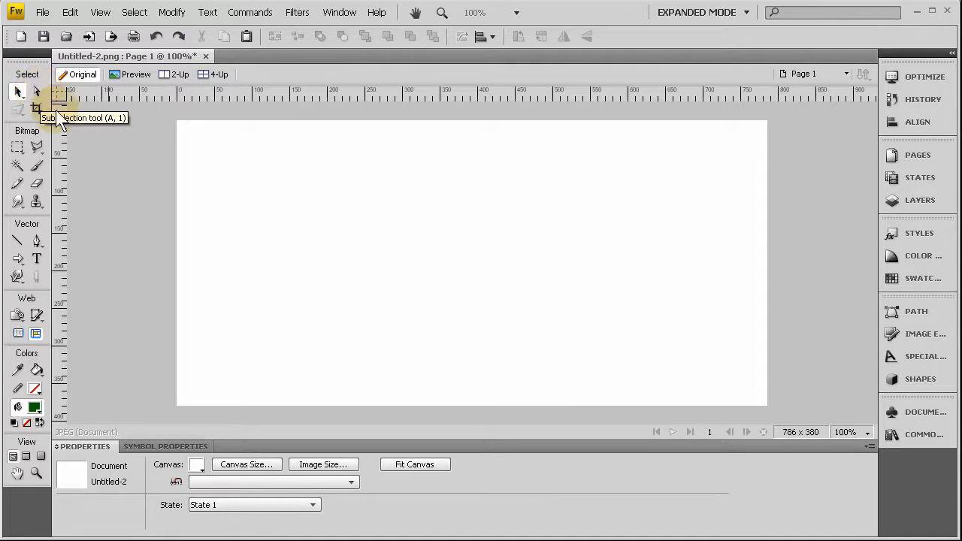
Step: Draw a dark green star with the Star tool, then draw a curved closed path with the Pen tool
click(17, 257)
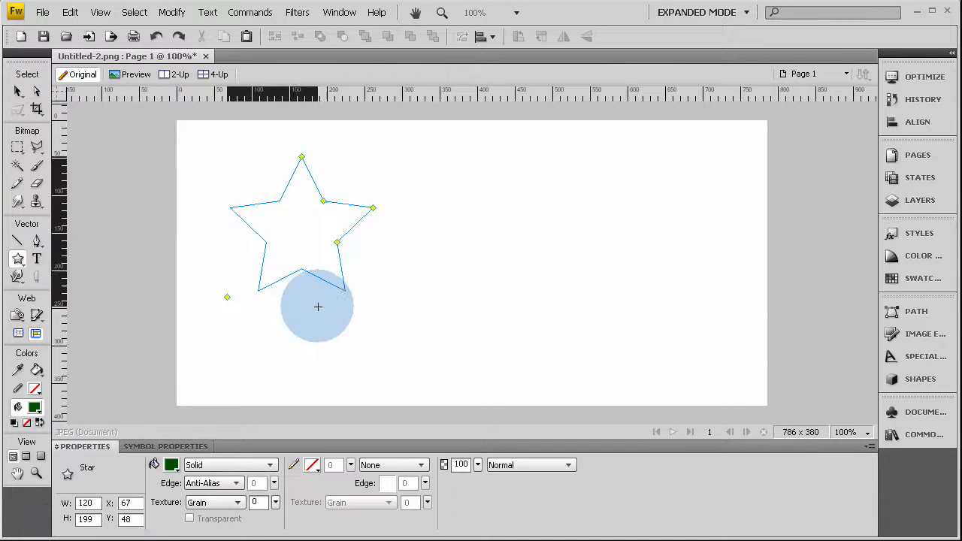
click(129, 195)
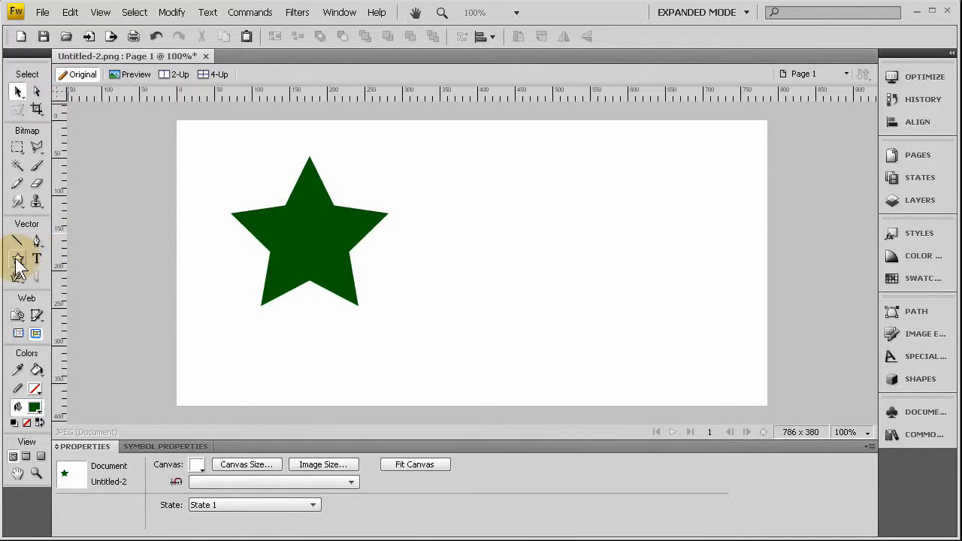
click(18, 259)
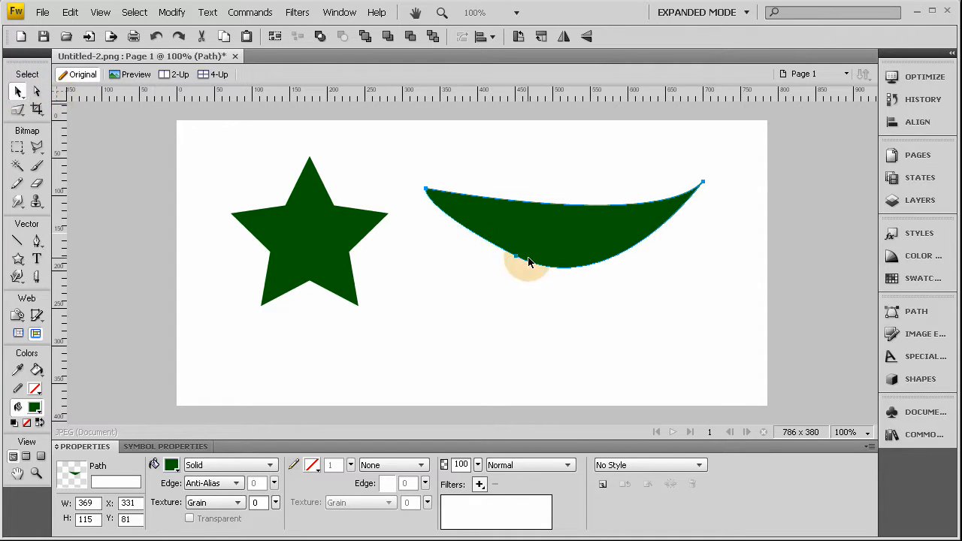
Step: Import myProfilePic and place it at a reduced size beneath the green curve
click(43, 12)
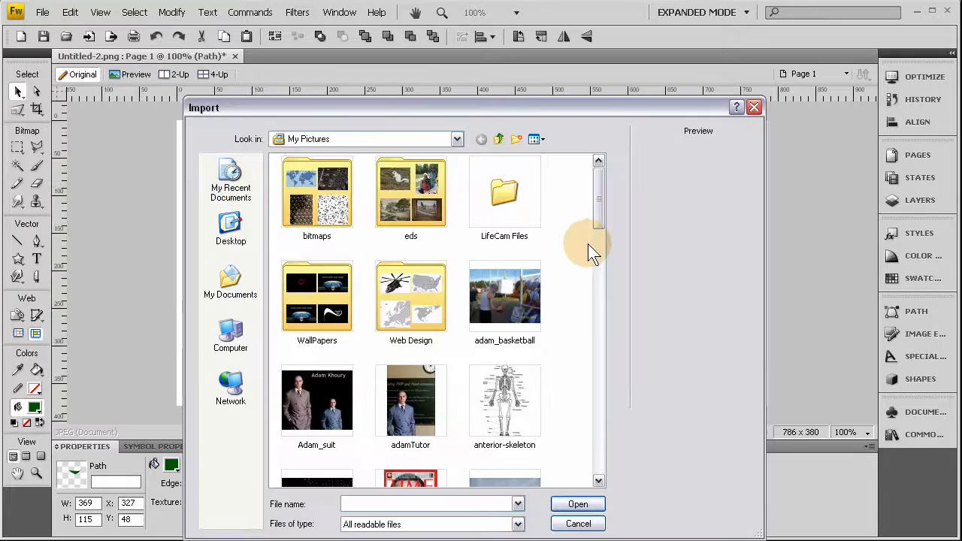
scroll(down, 3)
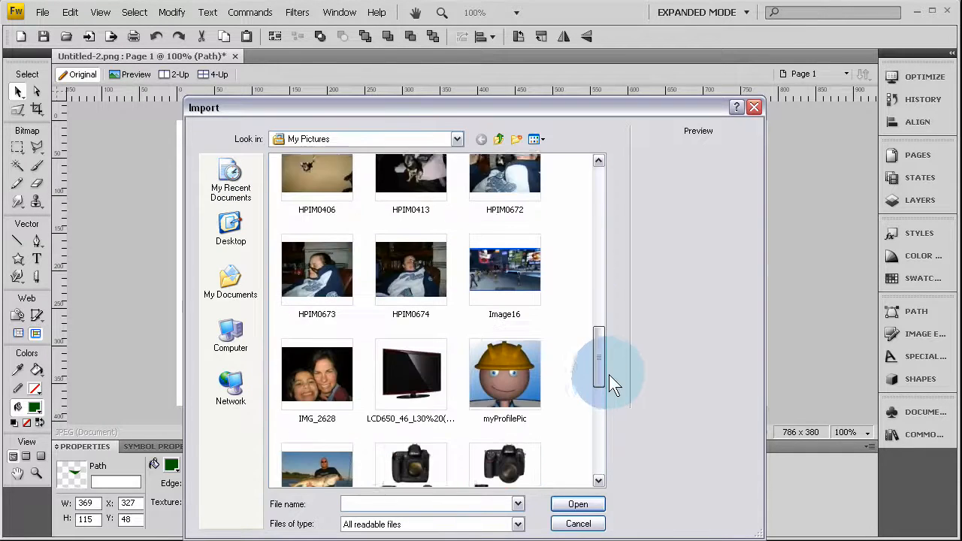
click(578, 524)
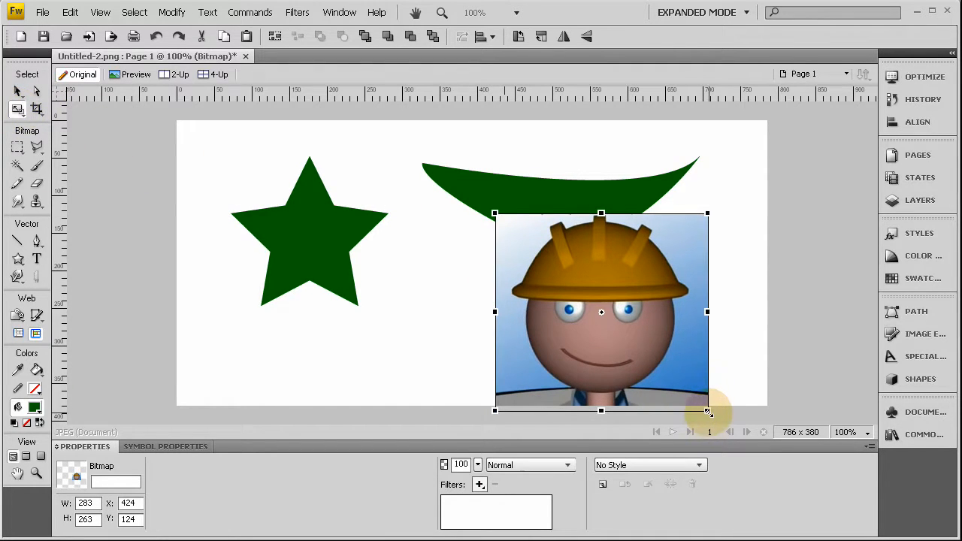
drag(707, 411, 651, 359)
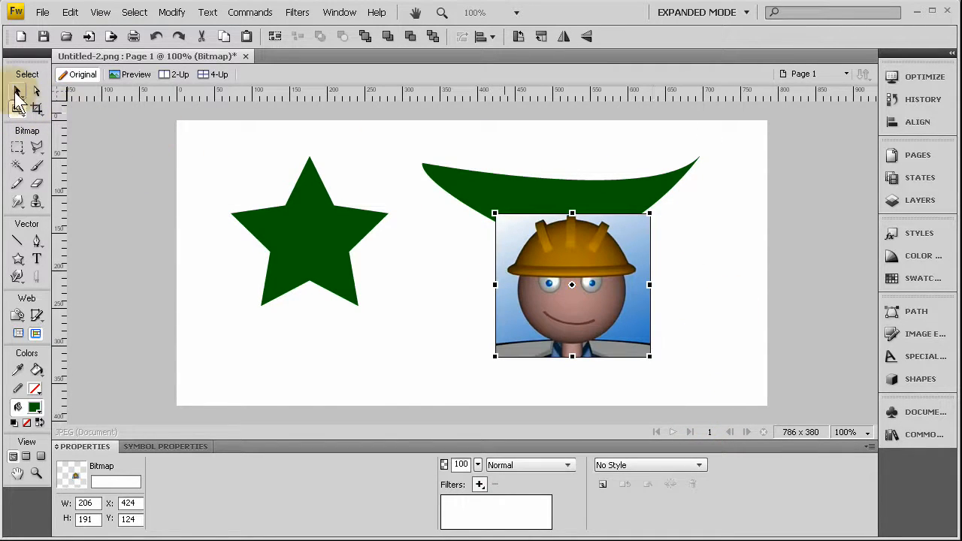
drag(572, 286, 661, 315)
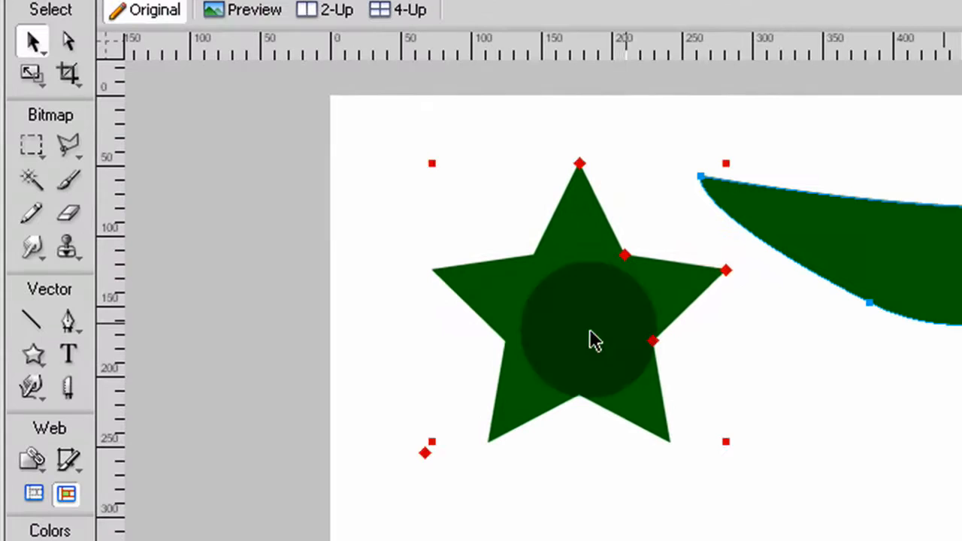
Step: Select the green star and switch to the Subselection tool to edit its points
click(67, 41)
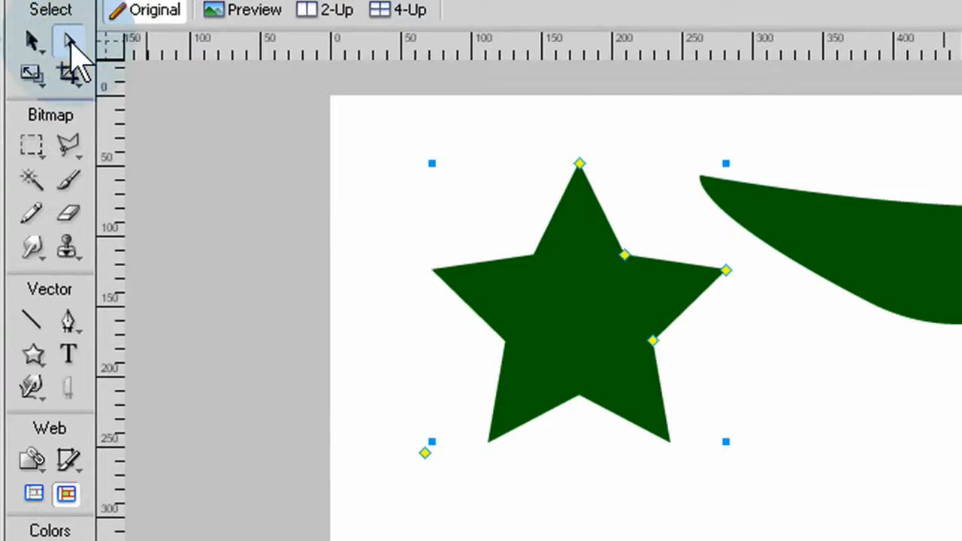
click(68, 41)
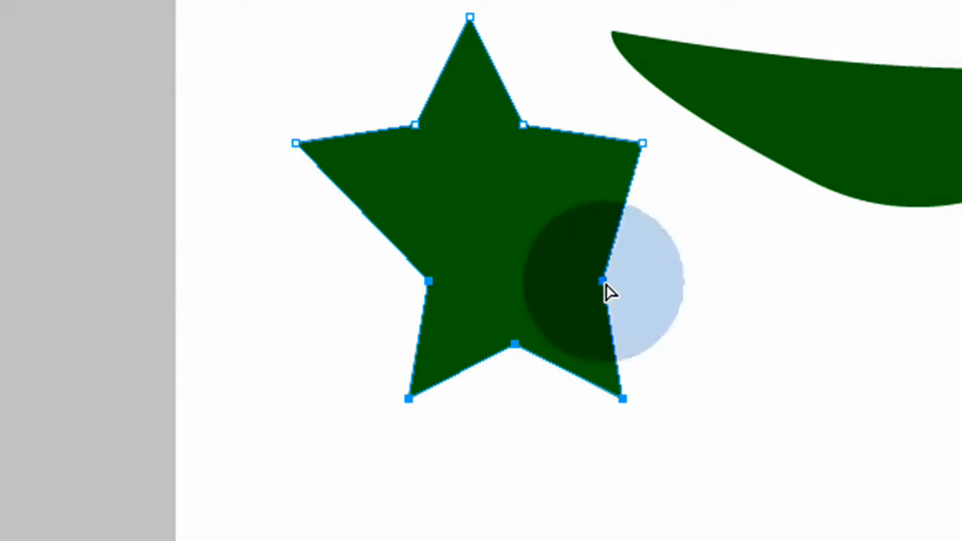
Step: Drag the star's right inner point and bottom notch points to distort its lower outline
drag(608, 293, 518, 353)
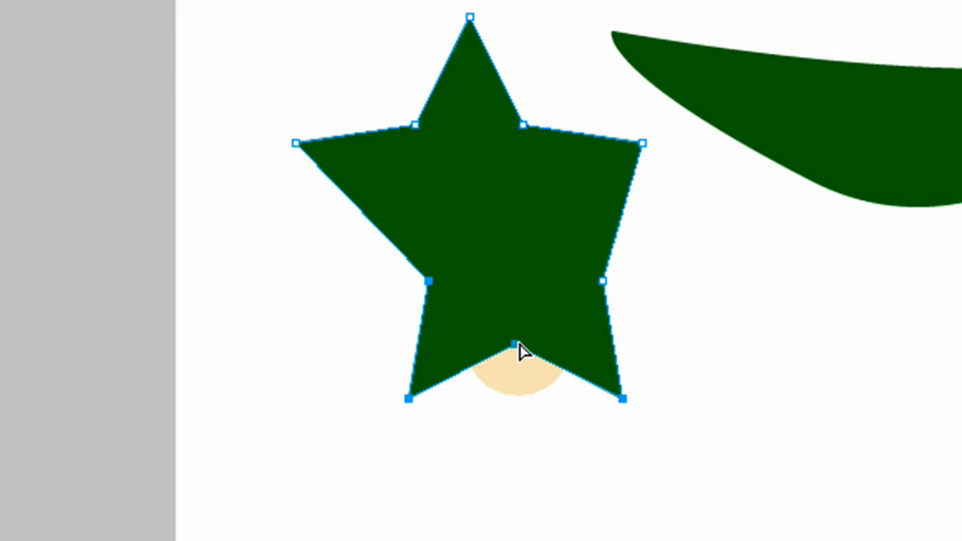
drag(517, 347, 338, 394)
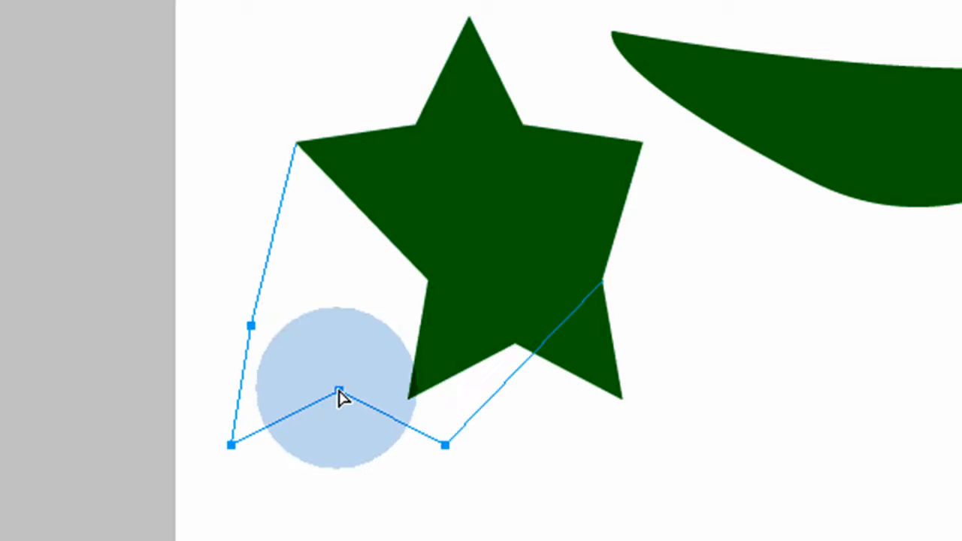
drag(338, 396, 432, 335)
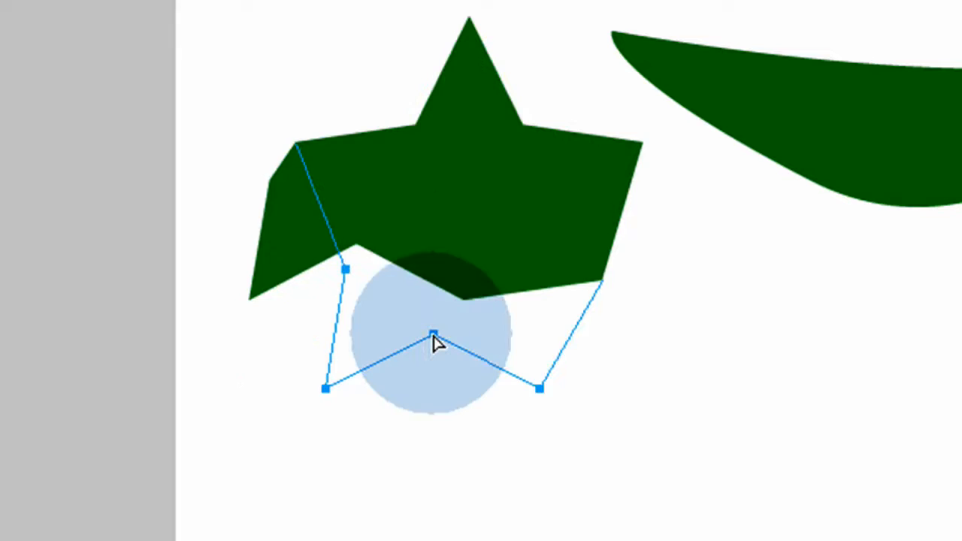
drag(432, 335, 488, 383)
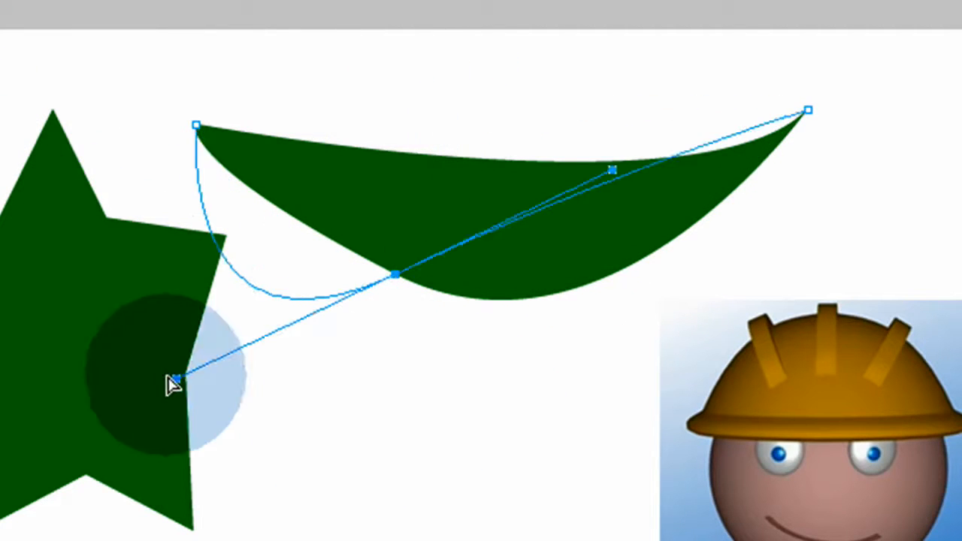
Step: Drag the curve's middle Bézier handle to form a thick band with an upturned right tip
drag(169, 379, 583, 426)
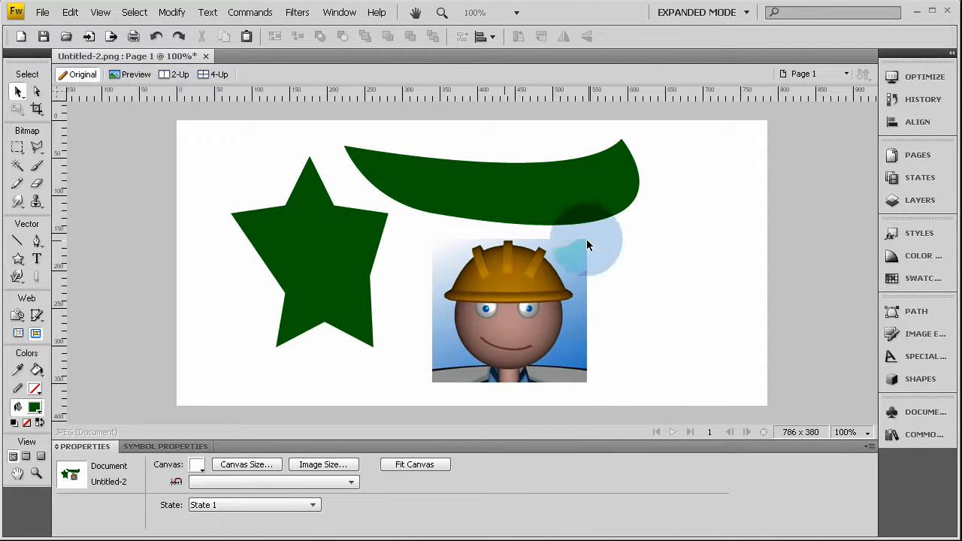
Step: Distort the cartoon picture into a skewed slant and move it toward the lower right
click(509, 300)
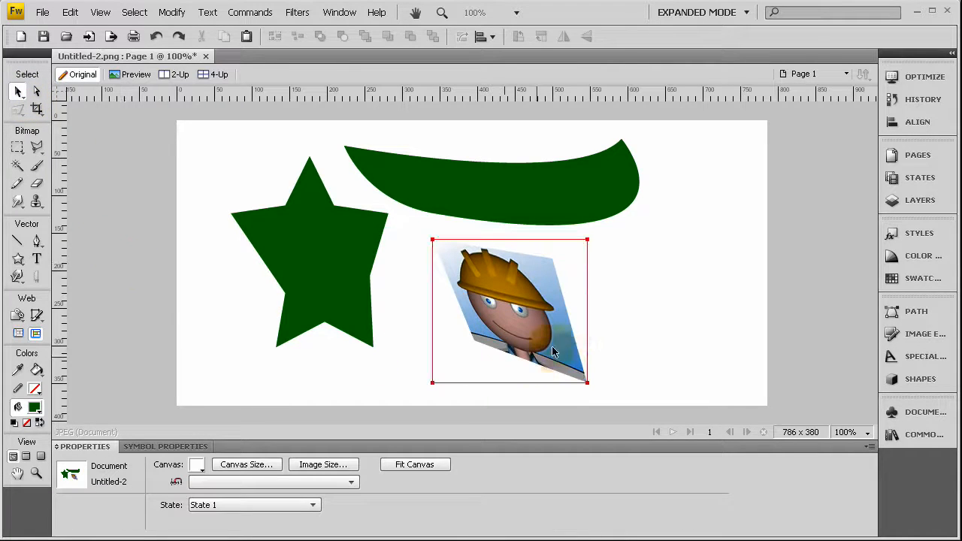
drag(510, 312, 643, 300)
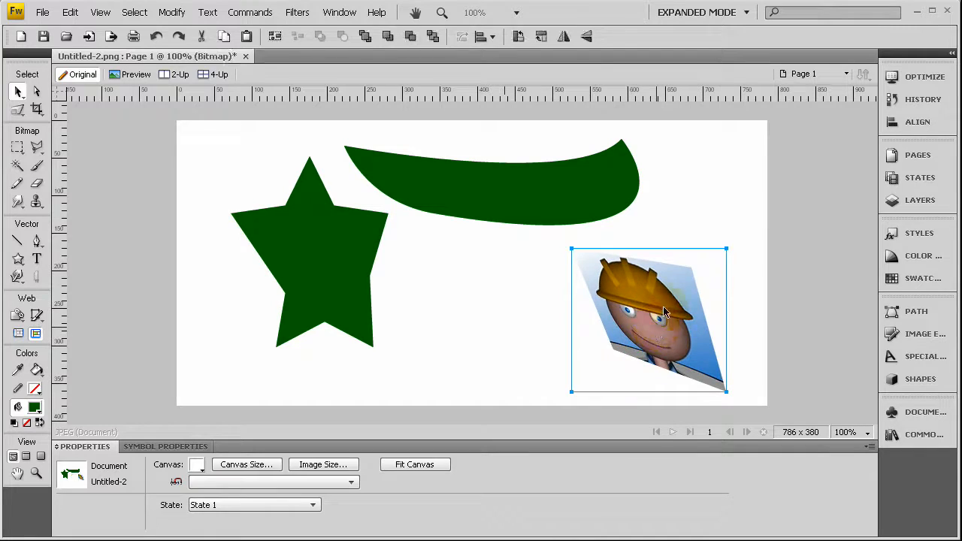
click(648, 319)
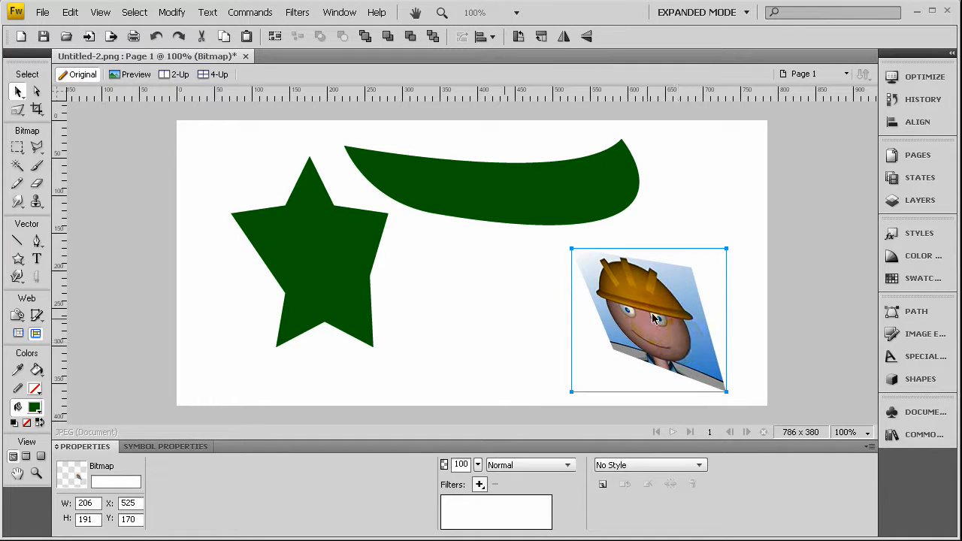